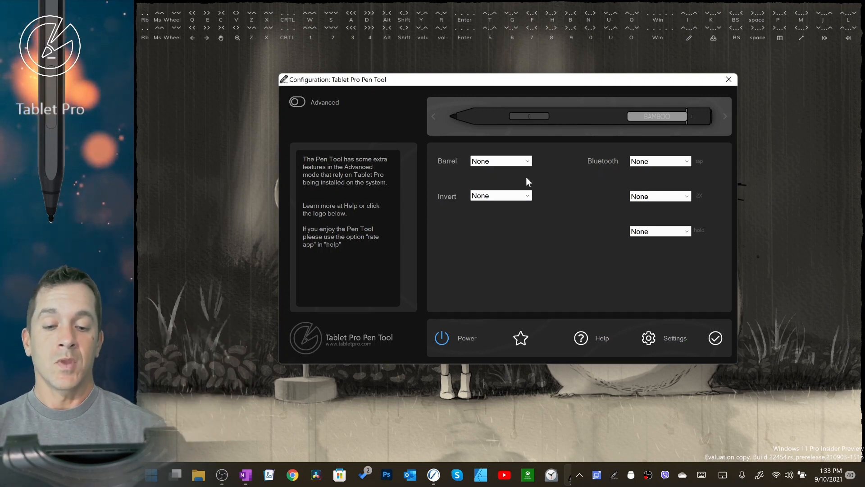
Set Barrel to 'Input mode...' and start defining its Ctrl+Z keyboard hotkey.
left_click(499, 160)
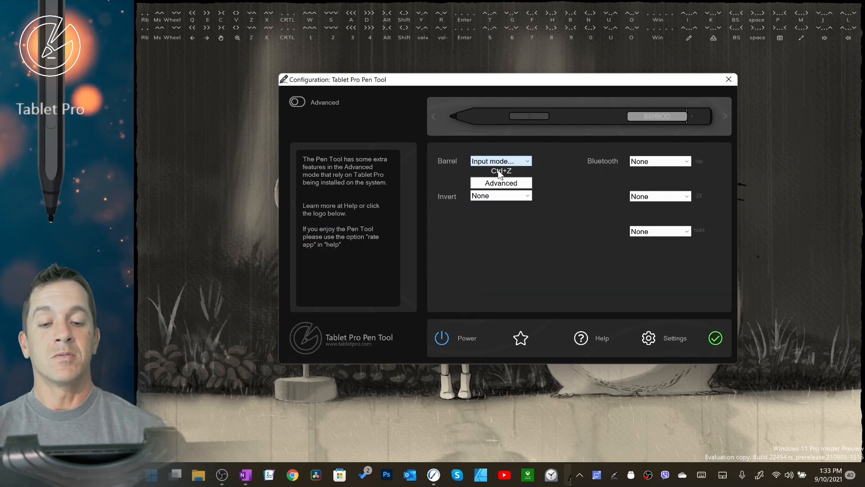
left_click(501, 170)
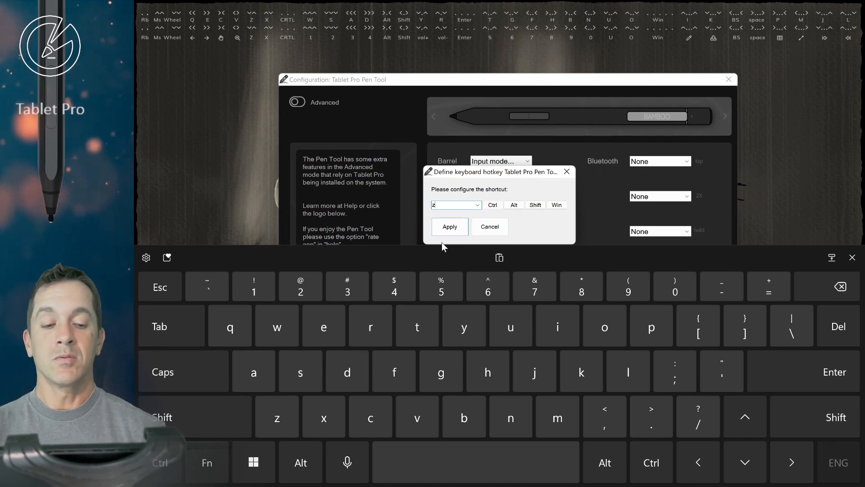
Cancel the hotkey dialog to keep Ctrl+Z, then view the barrel's Advanced input options.
type("h")
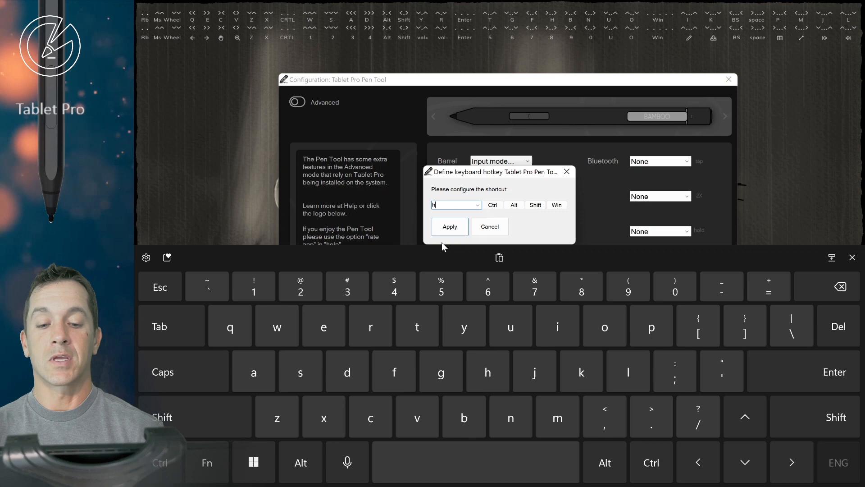
key("backspace")
type("z")
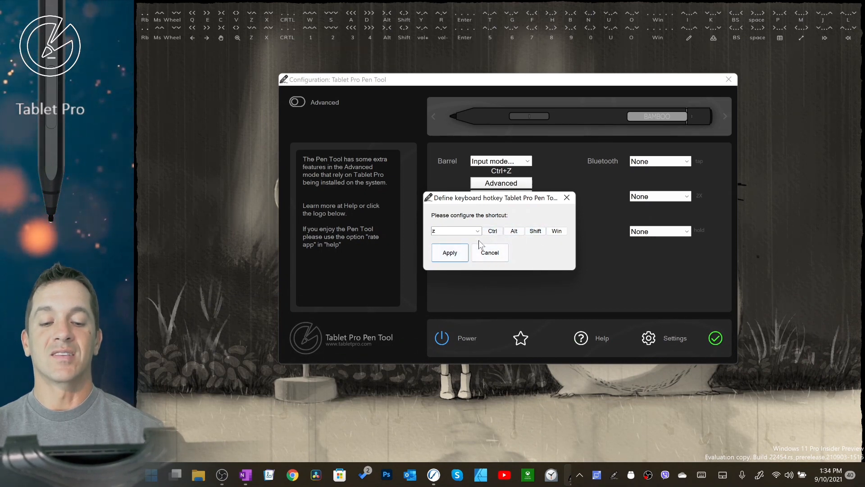
left_click(488, 252)
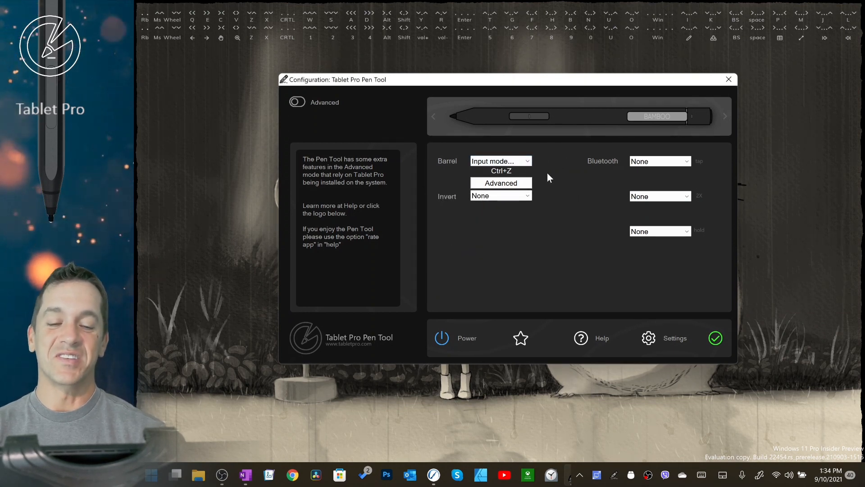
left_click(501, 183)
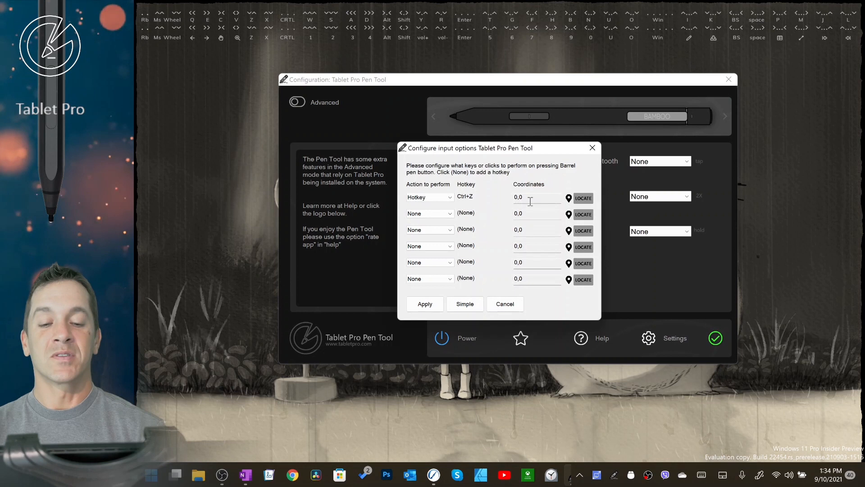
Set the barrel's first and third actions to Click at recorded screen positions.
left_click(428, 197)
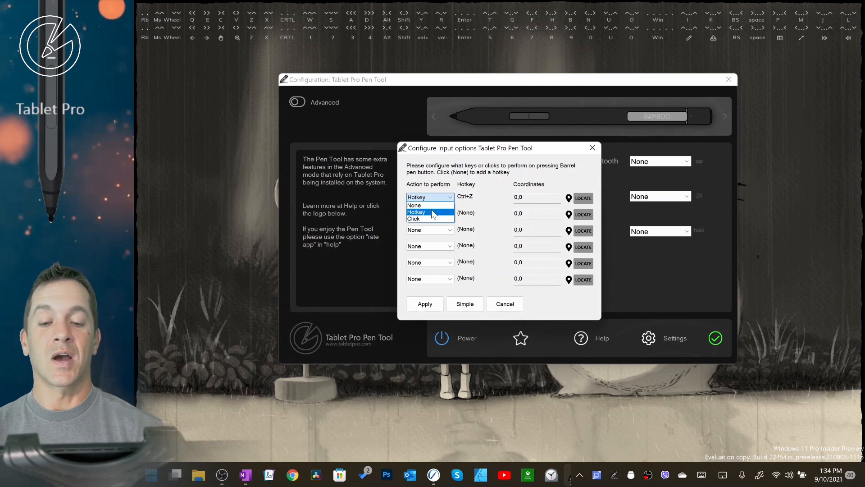
left_click(414, 219)
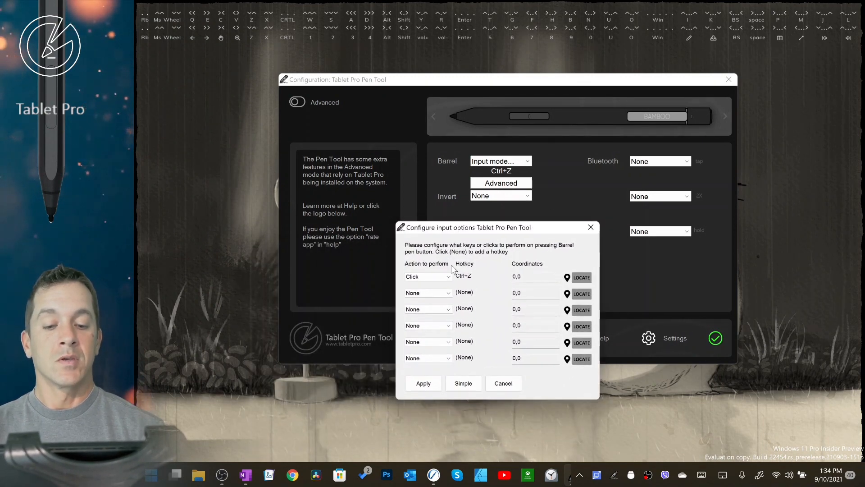
left_click(581, 277)
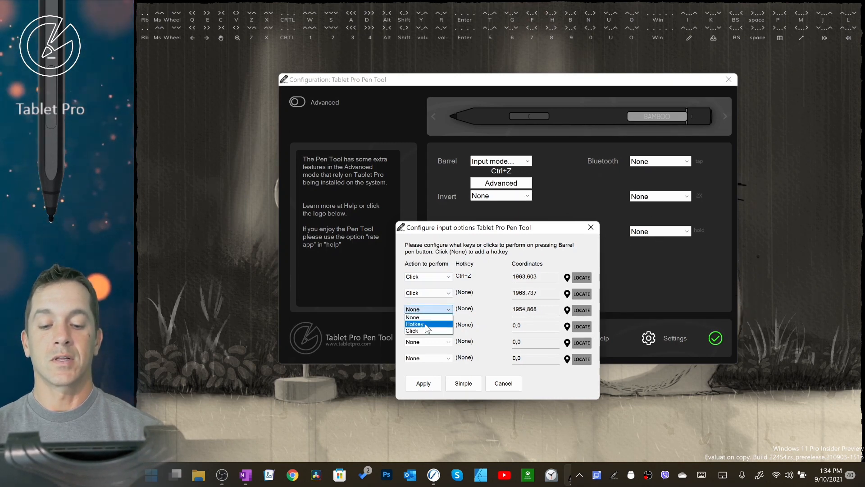
left_click(412, 331)
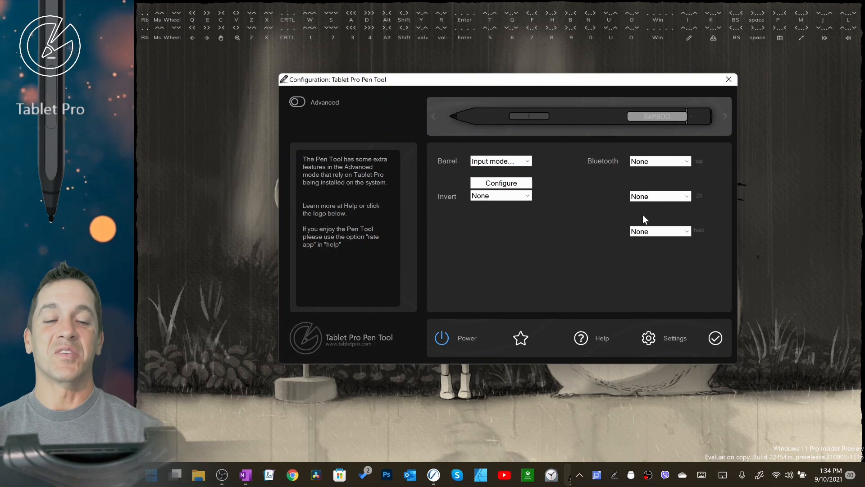
mouse_move(502, 157)
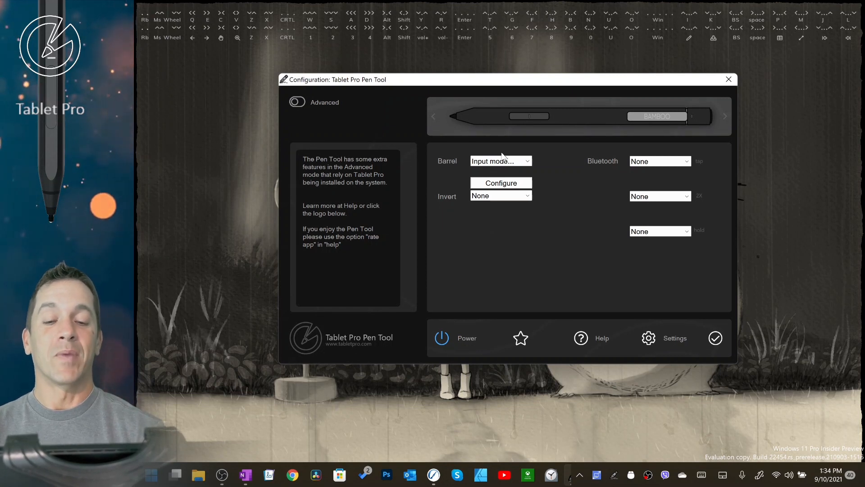
left_click(659, 160)
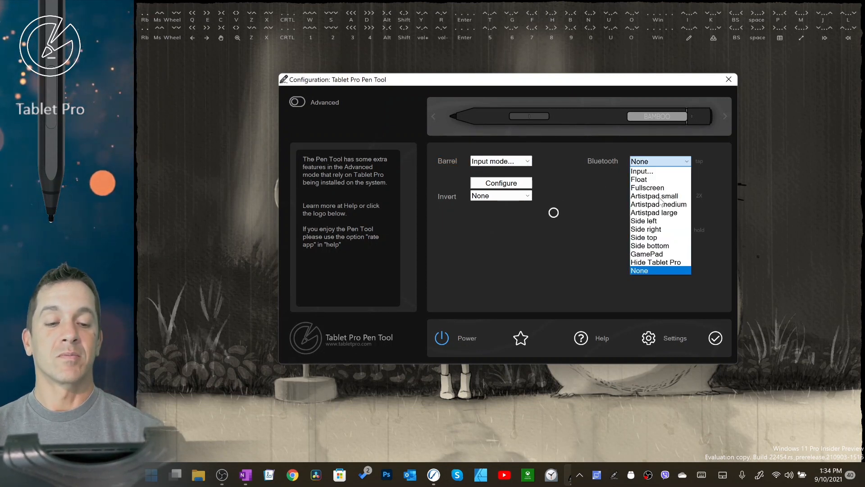
left_click(654, 196)
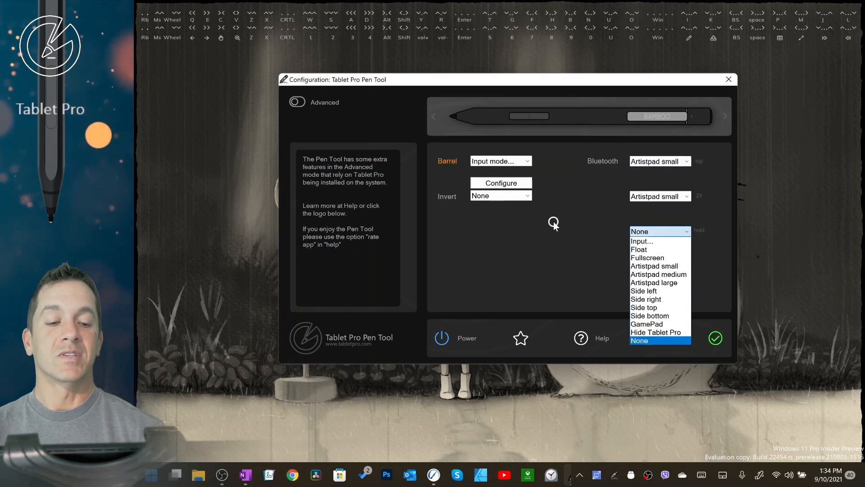
left_click(640, 341)
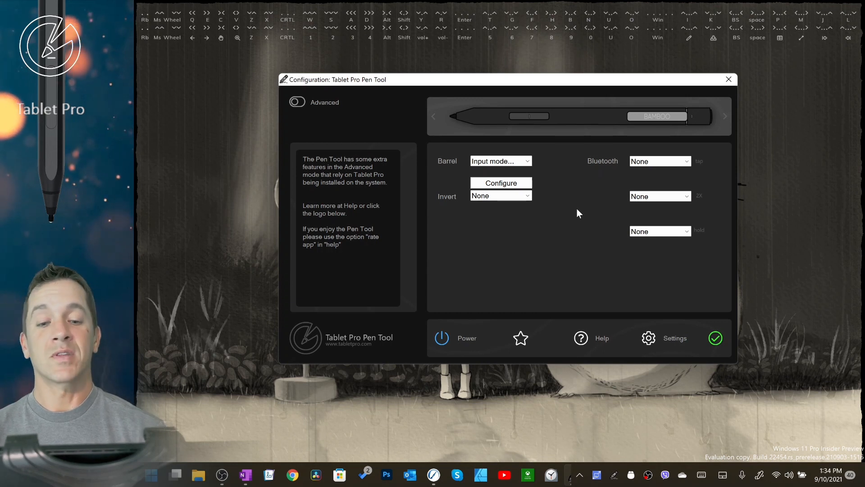
mouse_move(677, 152)
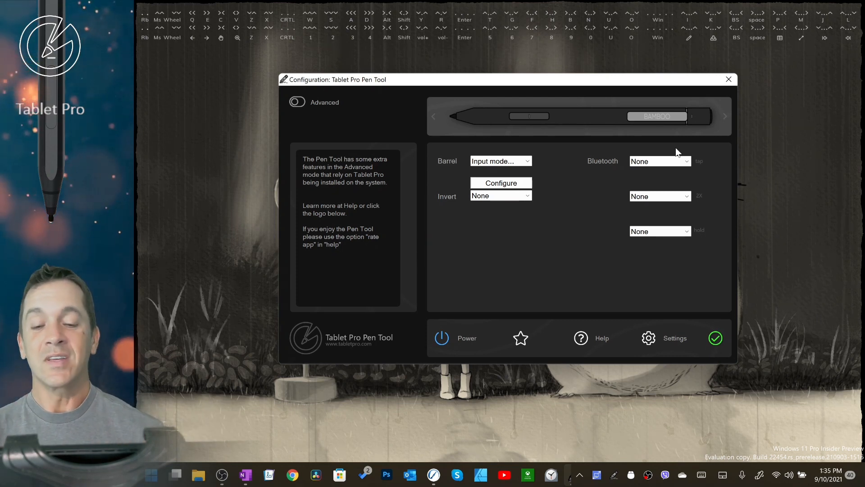
mouse_move(566, 237)
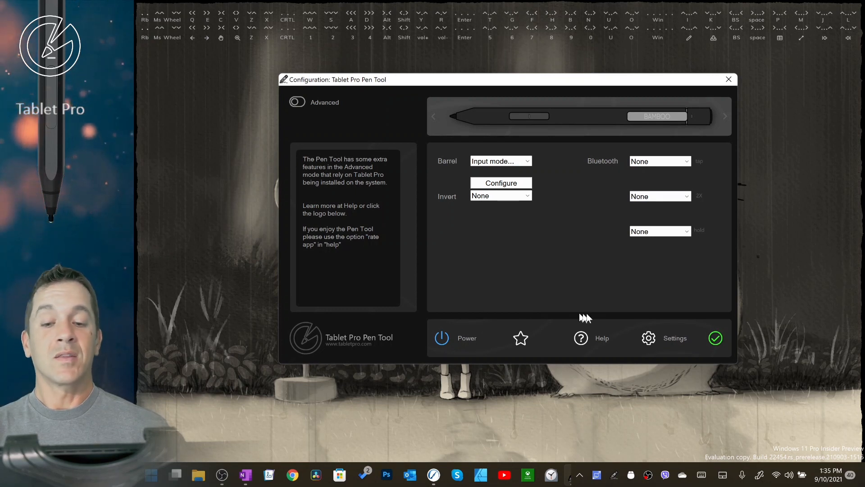
mouse_move(520, 338)
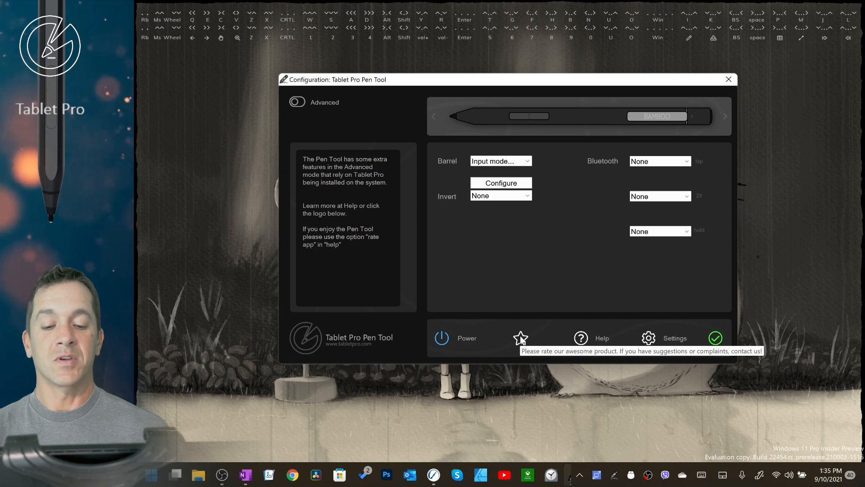
mouse_move(535, 310)
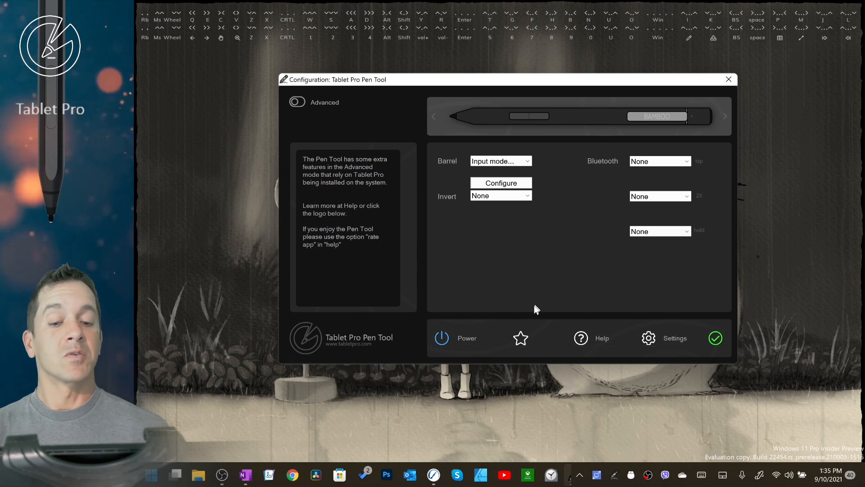
Open the Microsoft Store rating page using the bottom-bar star icon.
left_click(339, 475)
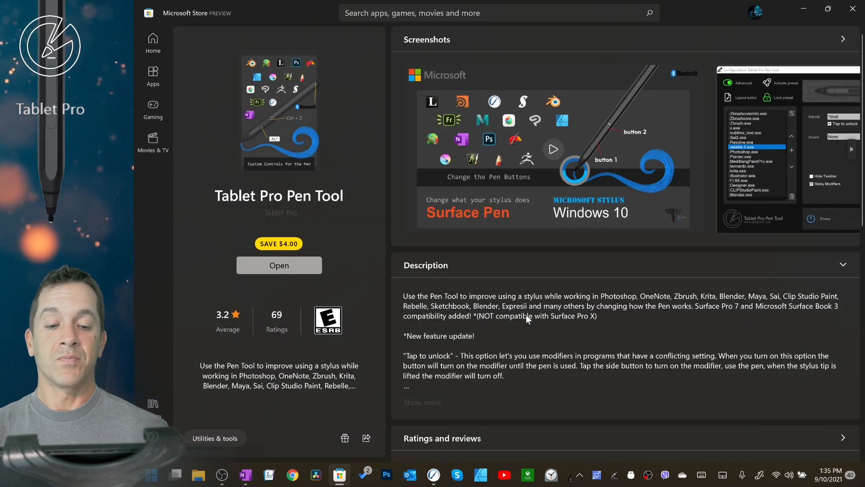
Scroll down through the Tablet Pro Pen Tool store listing.
scroll("down", 3)
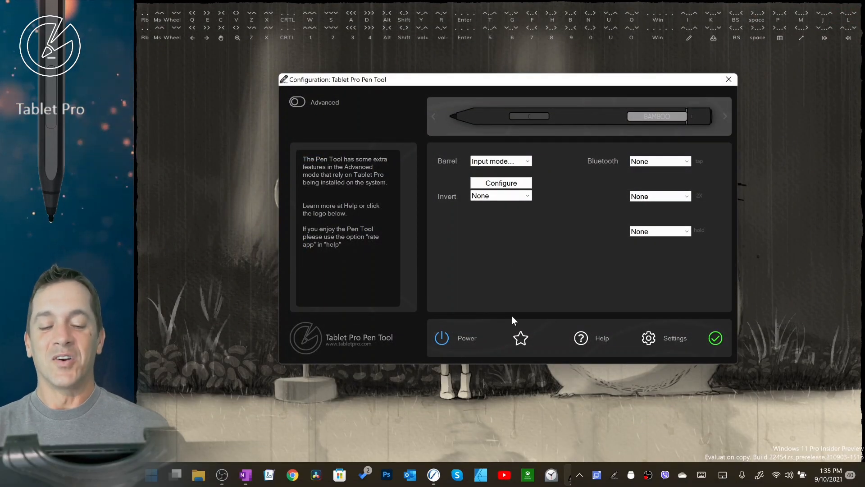
mouse_move(519, 337)
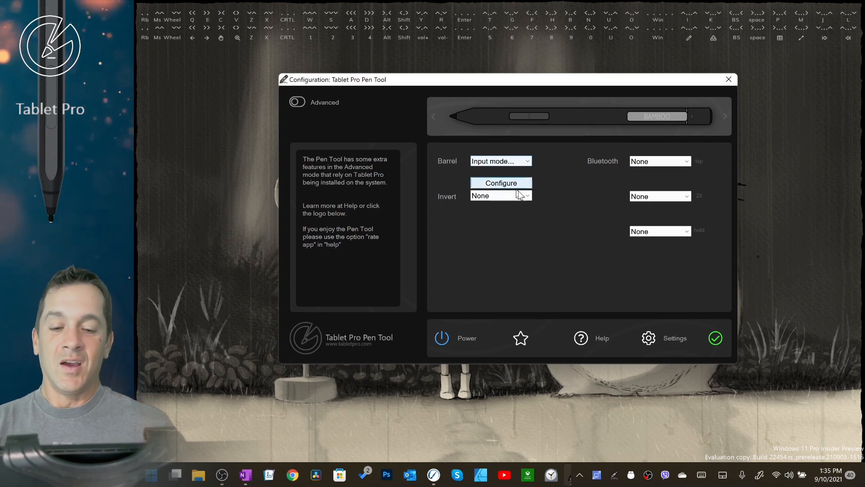
Leave Invert at None and reselect 'Input mode...' for the Barrel button.
left_click(499, 195)
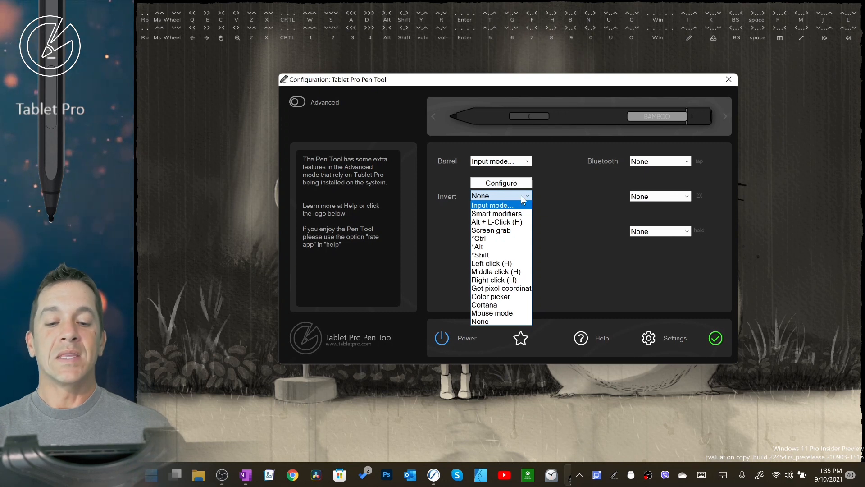
left_click(480, 195)
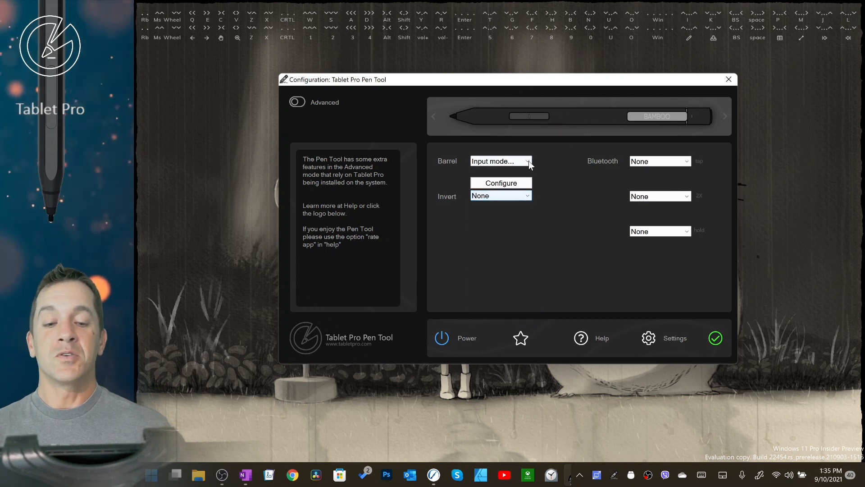
left_click(500, 161)
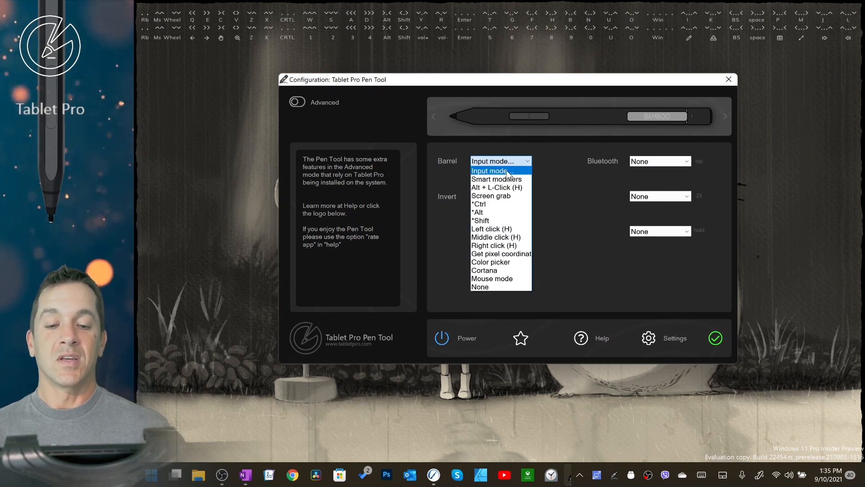
left_click(491, 161)
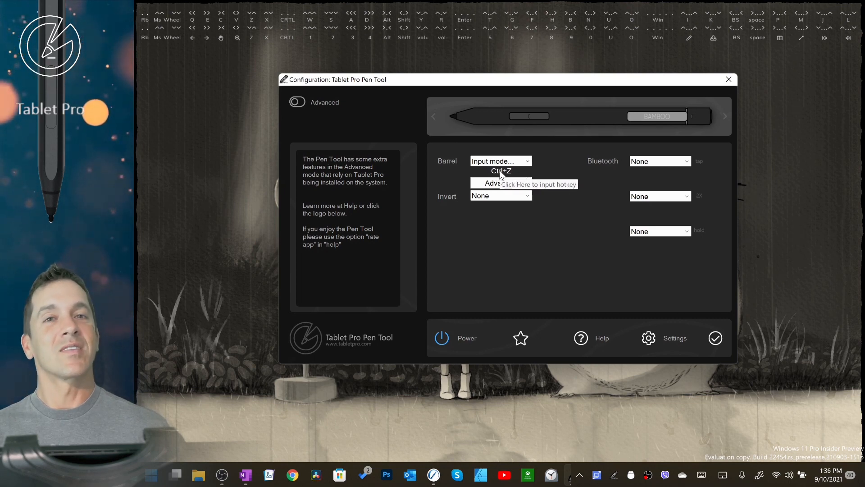
mouse_move(578, 255)
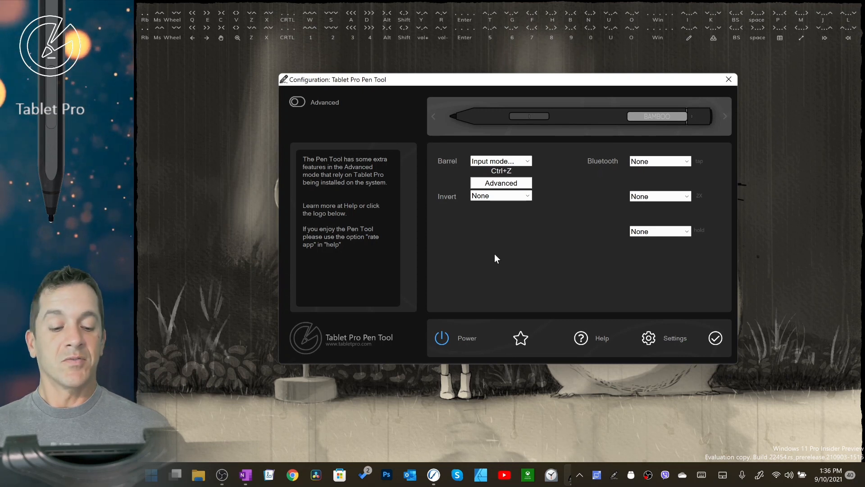
mouse_move(509, 253)
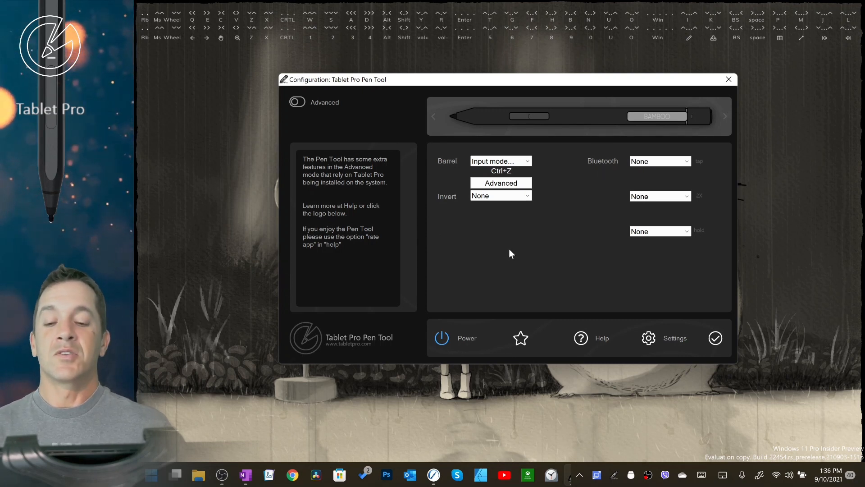